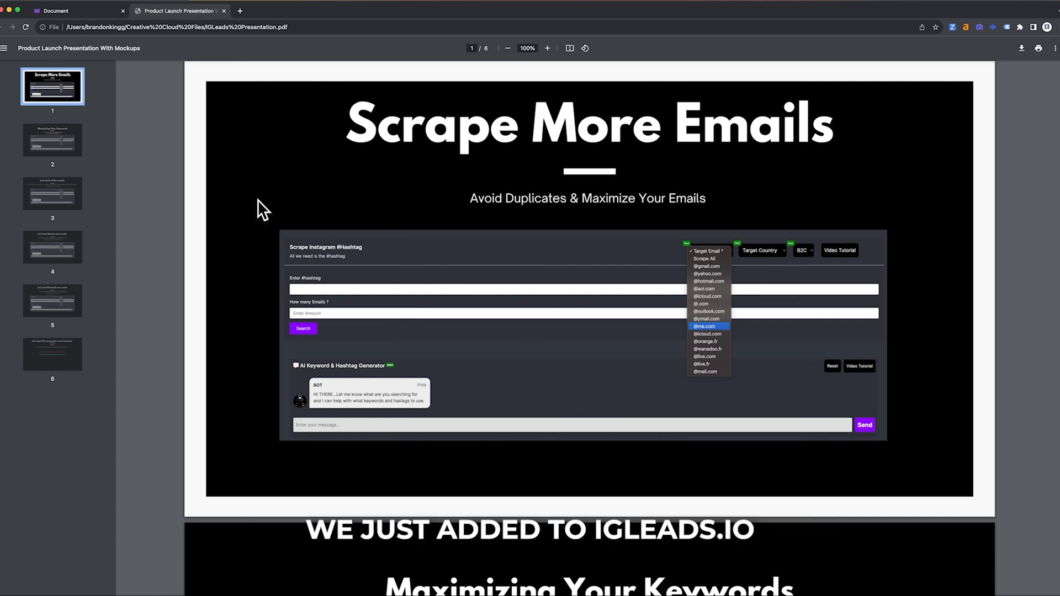
Leave the PDF presentation and bring up the IGLeads Instagram hashtag scraping page
left_click(74, 11)
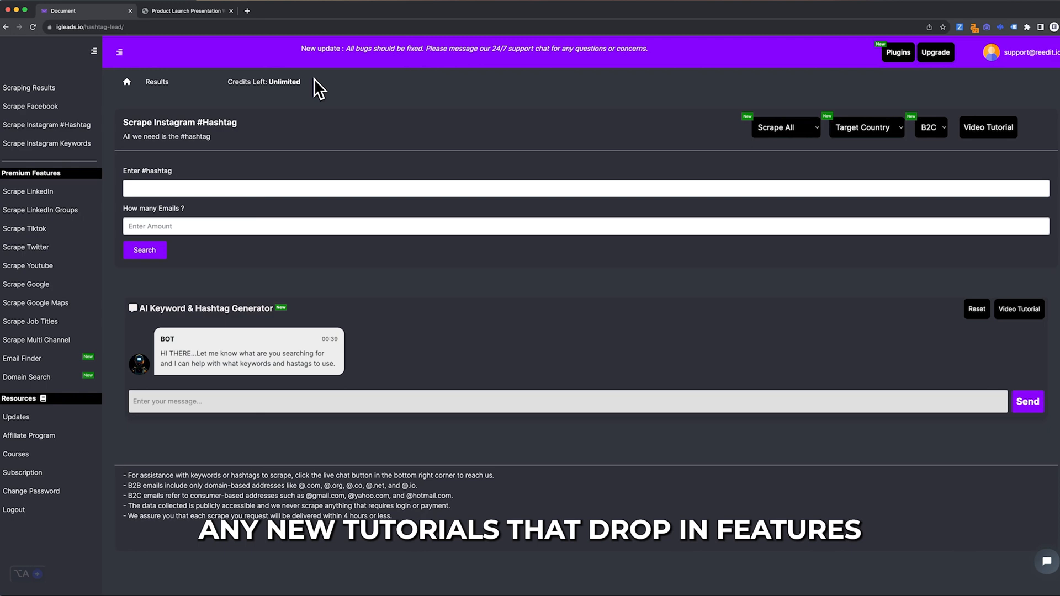
Enter #digitalmarketing as the hashtag and bring up the dashboard of completed scrapes
left_click(188, 11)
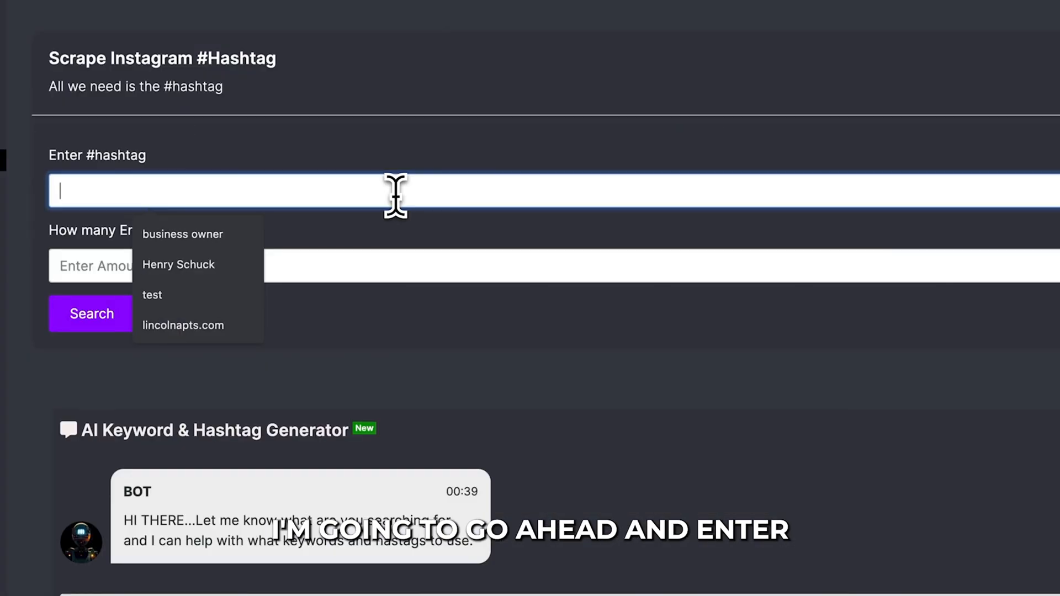
type("#digitalmarketing")
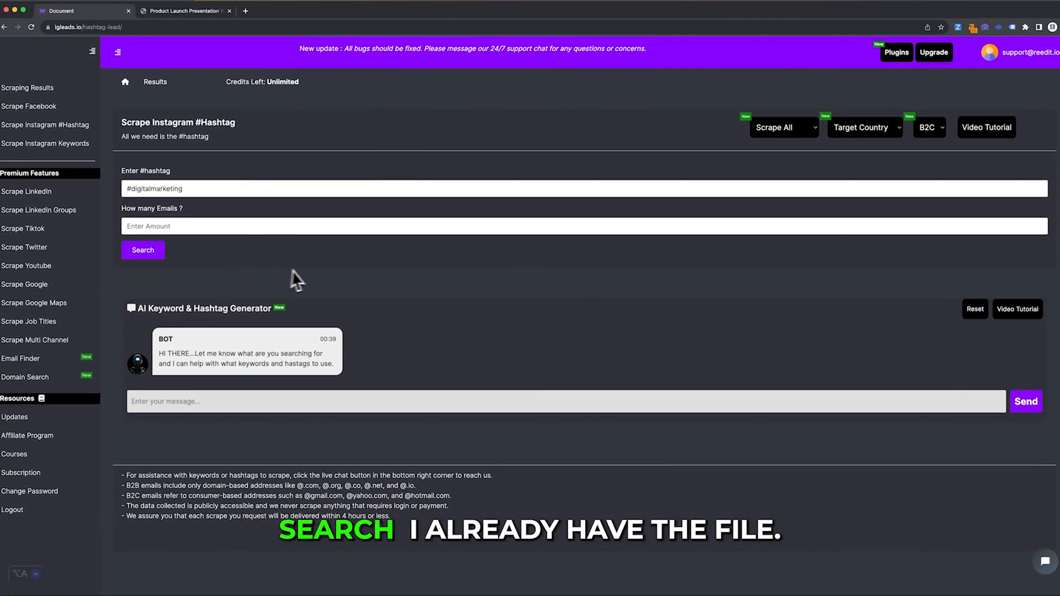
mouse_move(308, 279)
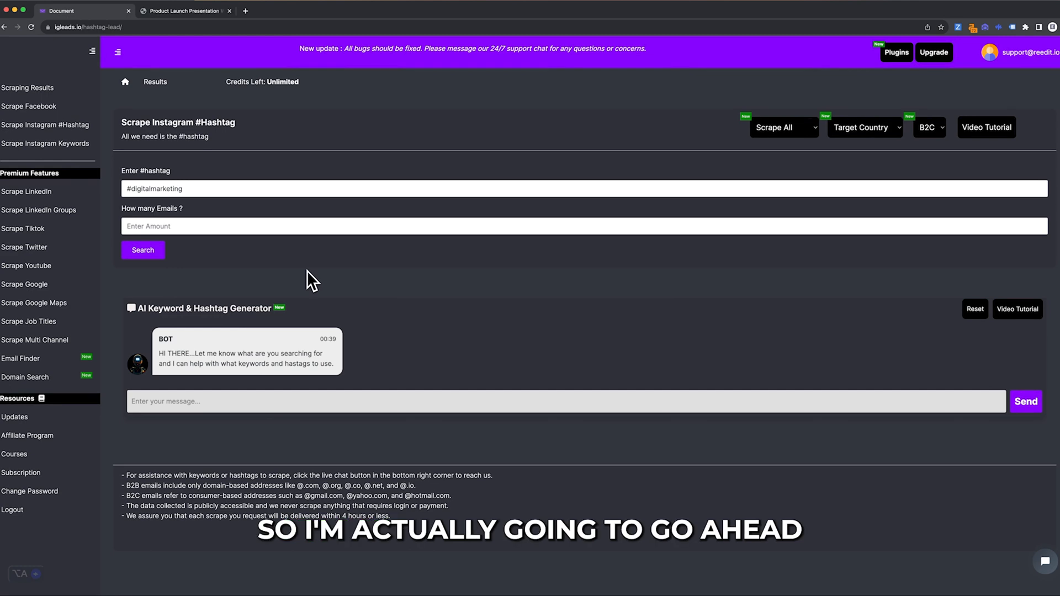
left_click(142, 250)
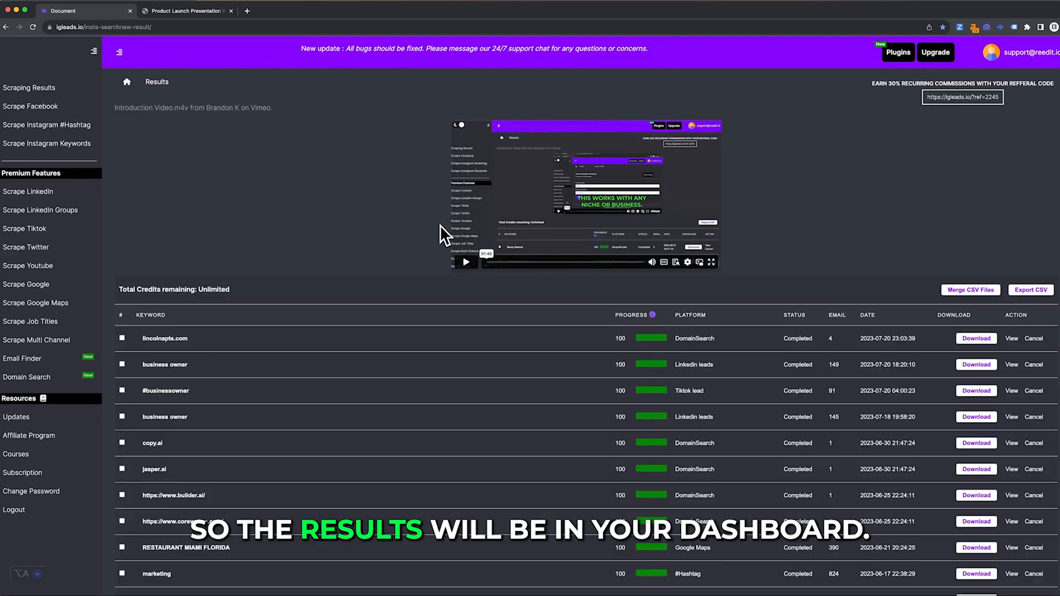
mouse_move(366, 274)
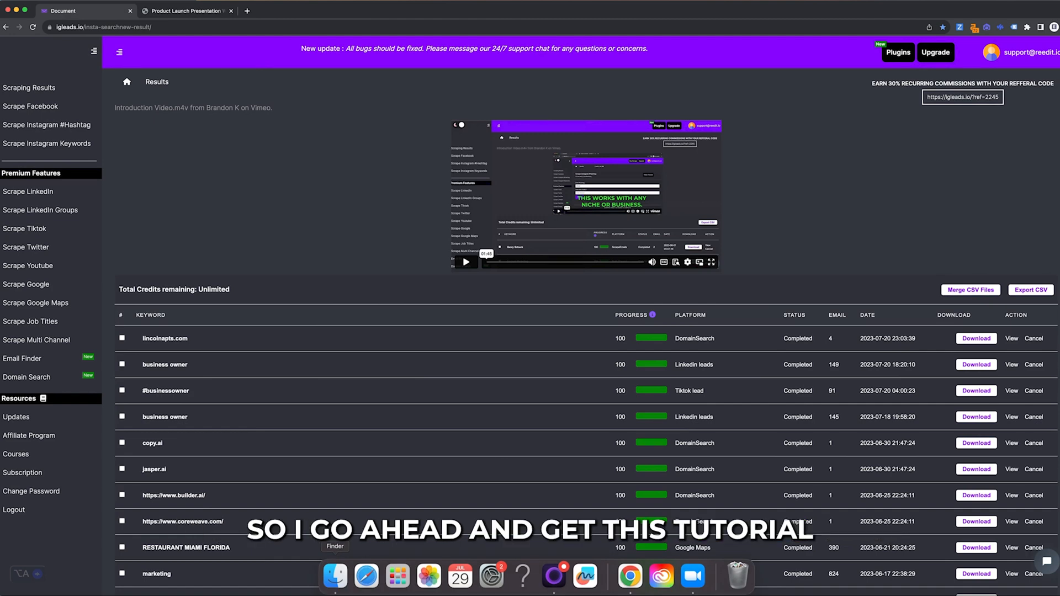
Open All Scrapes.csv from Finder in Numbers and look through the mostly Gmail addresses
left_click(334, 576)
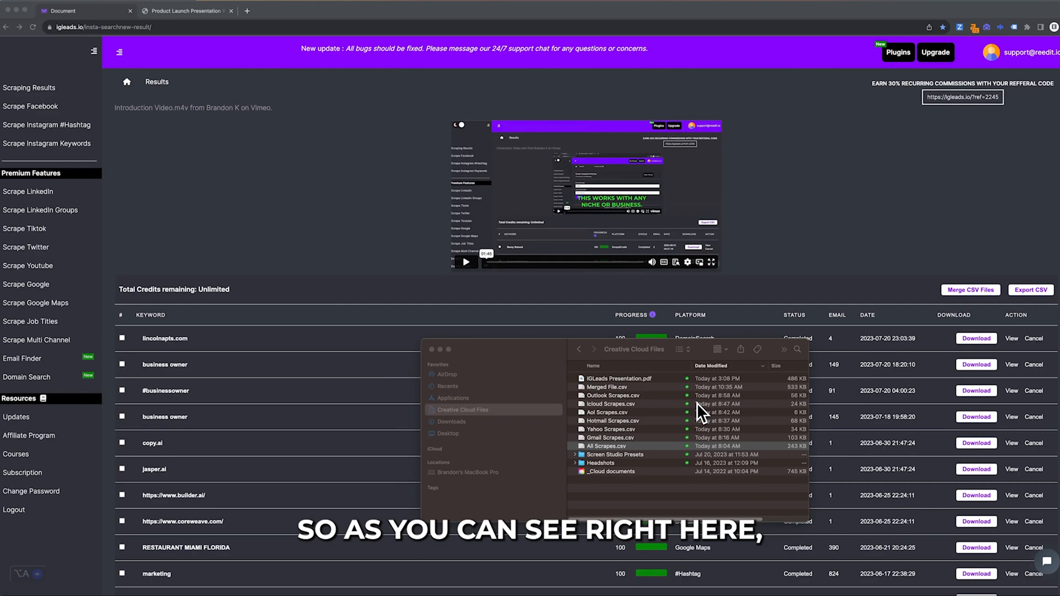
double_click(605, 446)
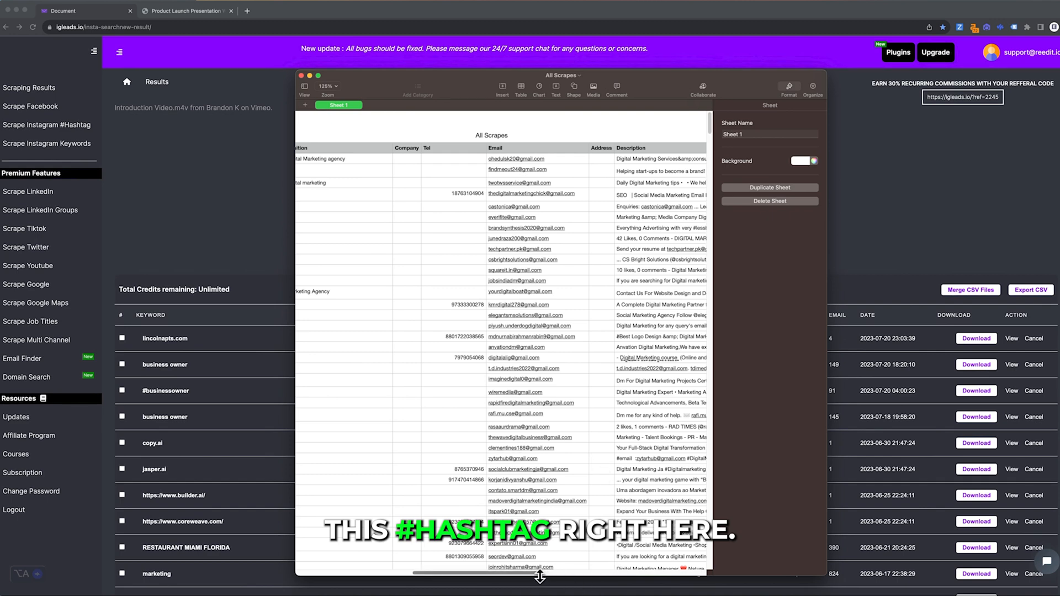
scroll("down", 3)
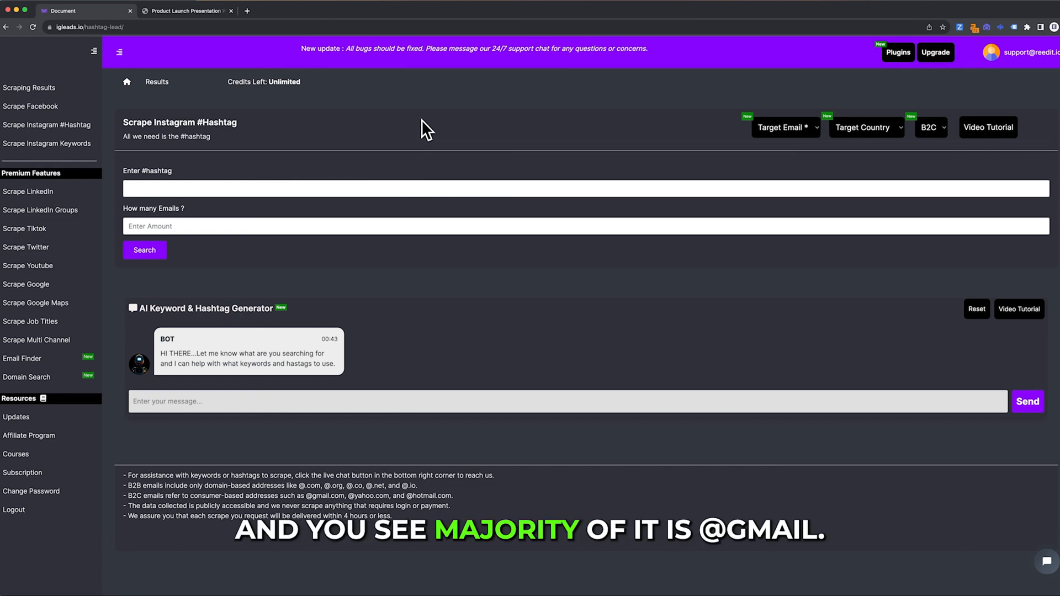
mouse_move(570, 153)
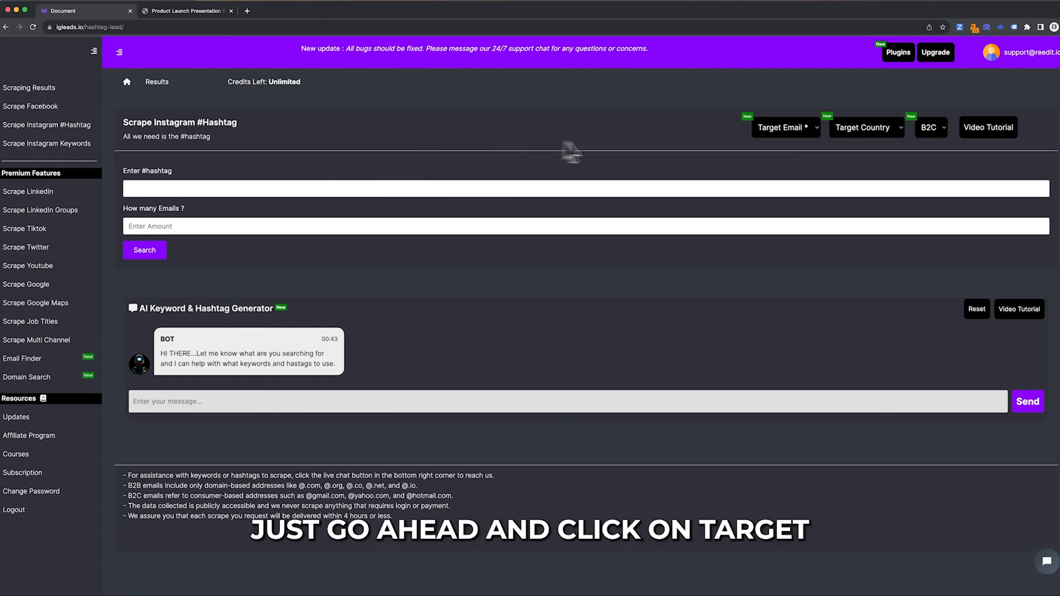
left_click(785, 127)
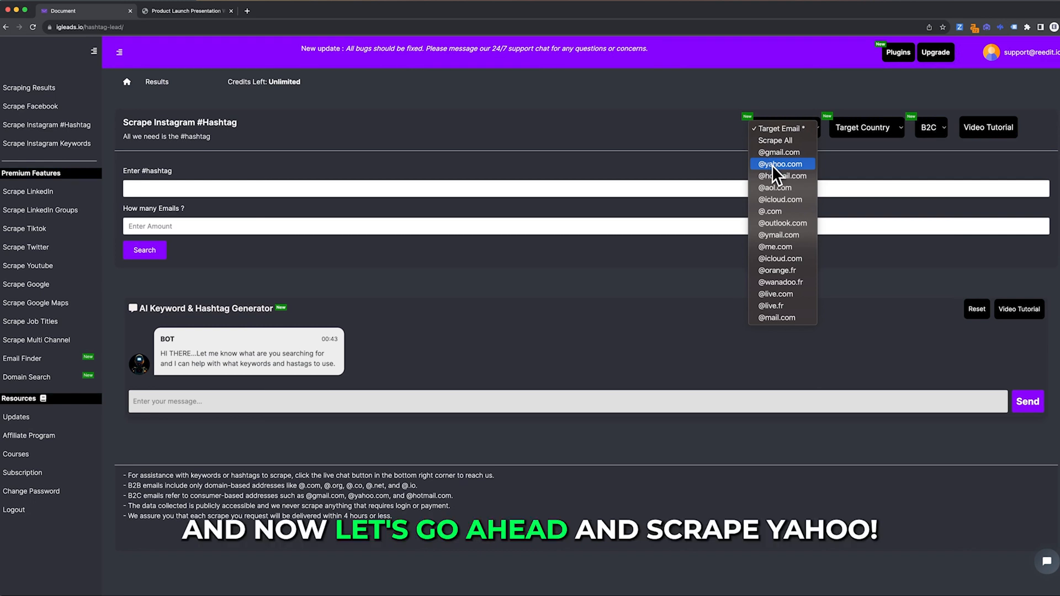
left_click(782, 163)
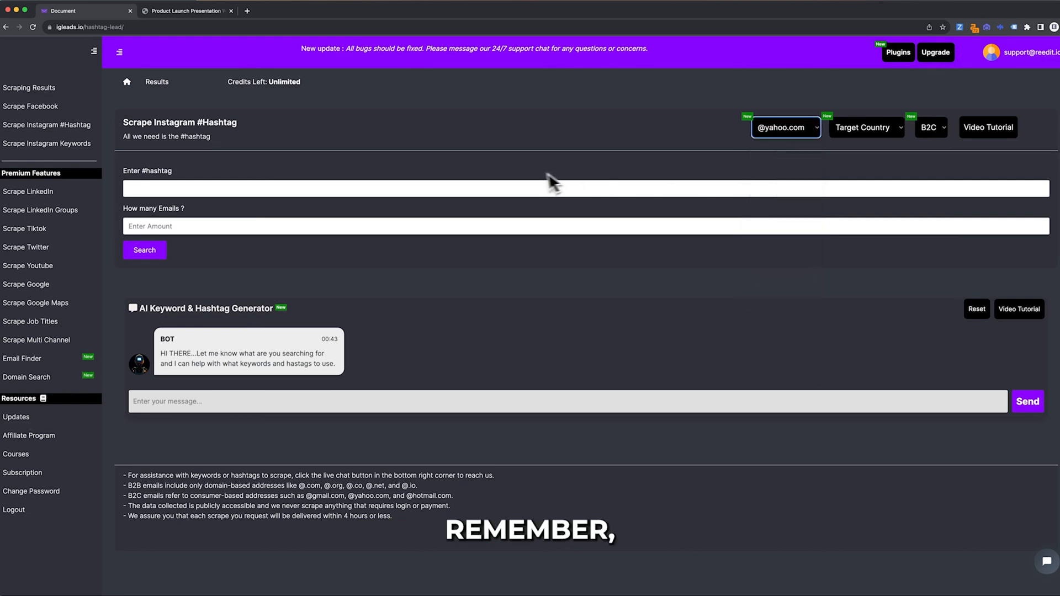
left_click(520, 188)
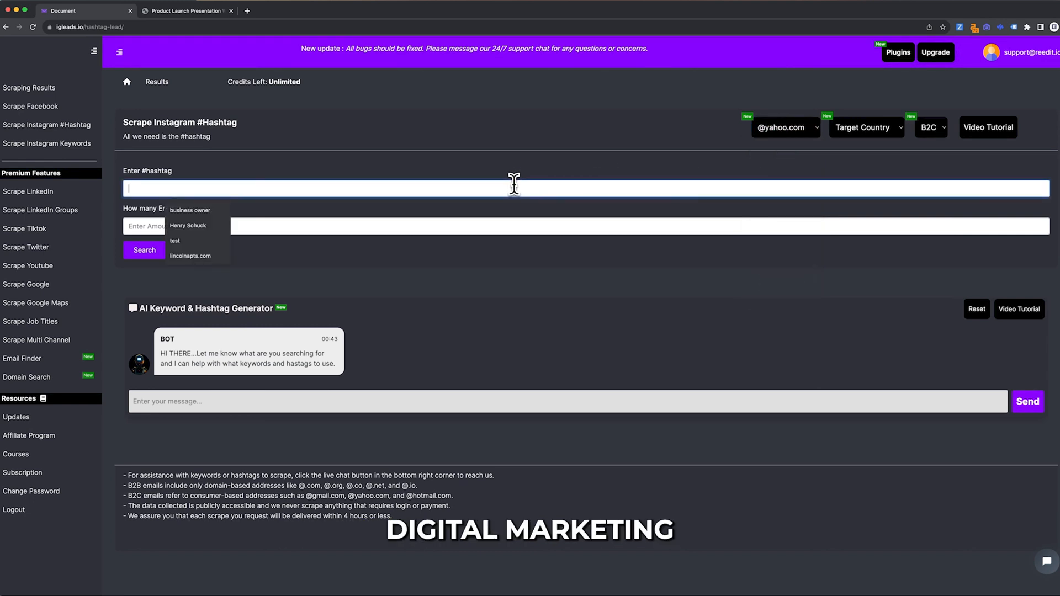
type("#gi")
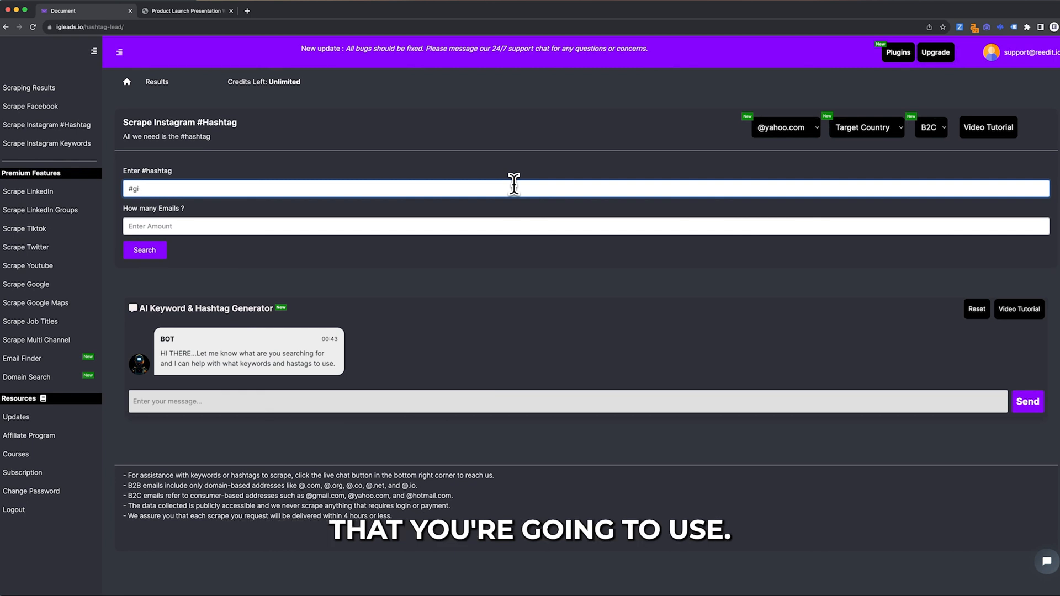
type("digitalmarketing")
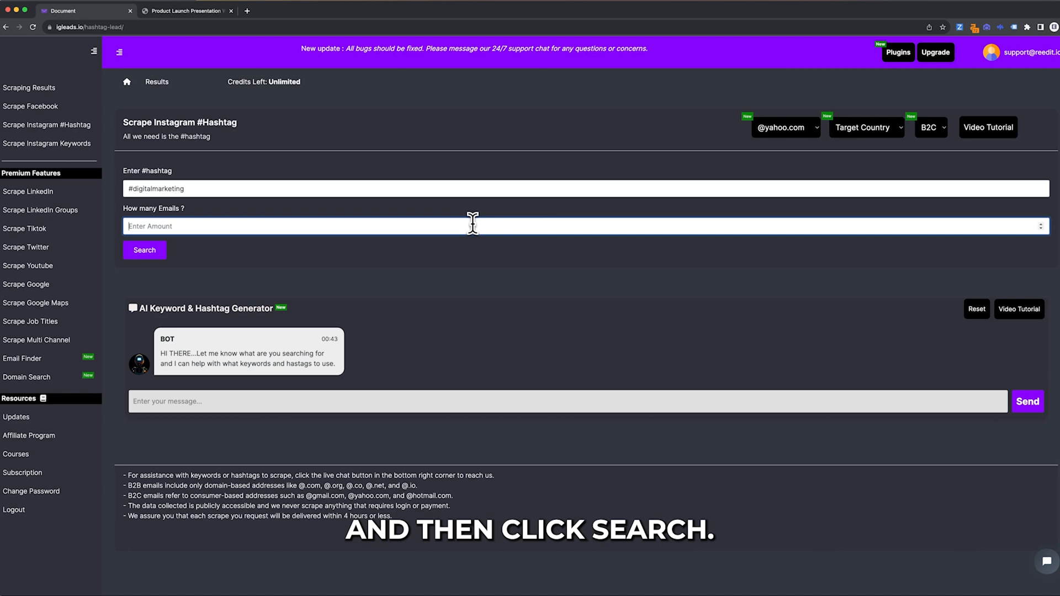
mouse_move(324, 575)
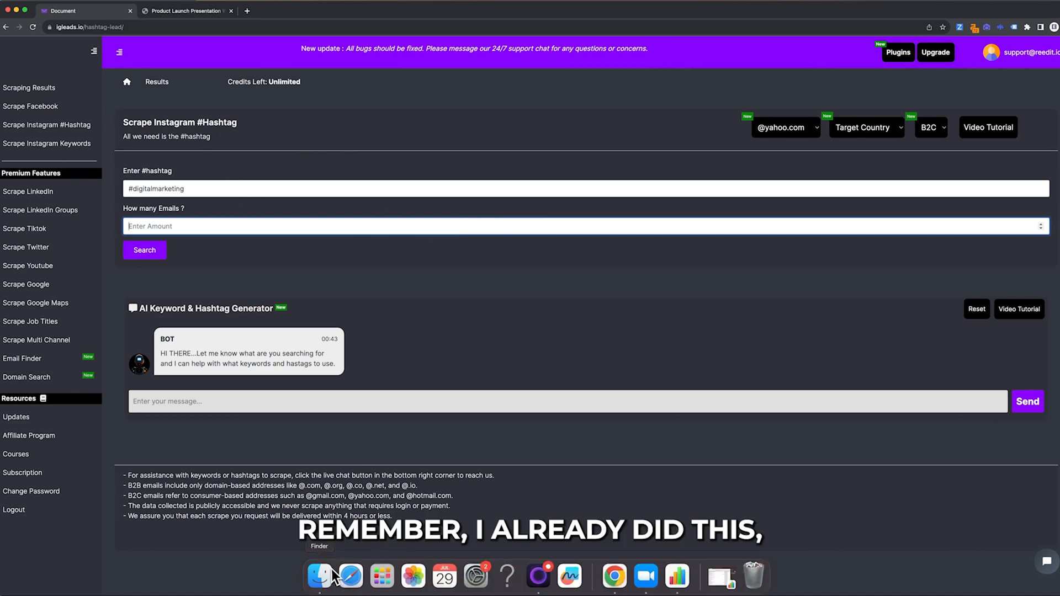
Open Yahoo Scrapes.csv from Finder in Numbers and scroll through its results
left_click(318, 576)
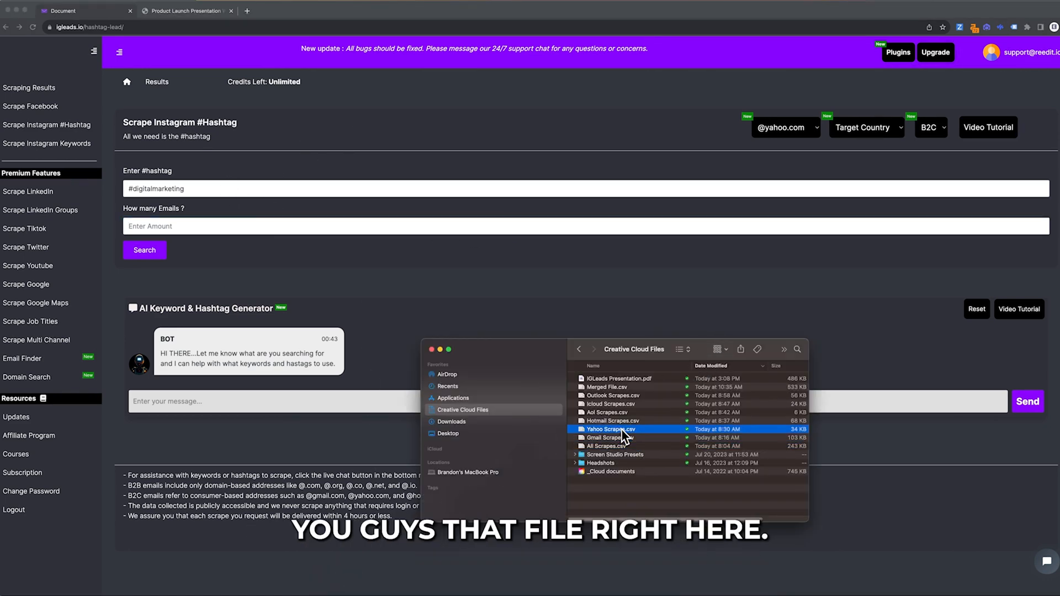
double_click(609, 429)
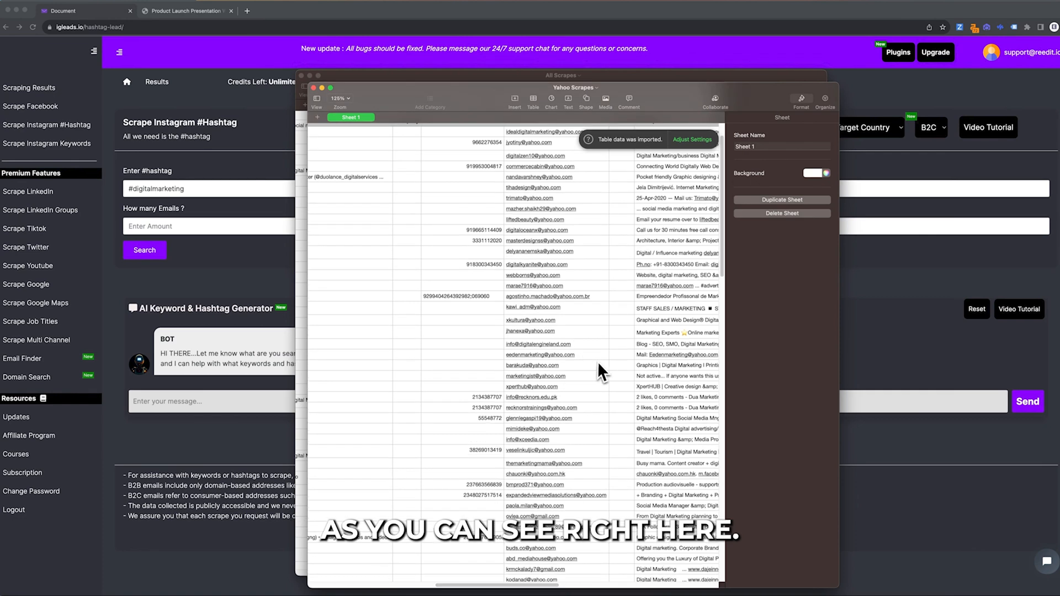
scroll("down", 3)
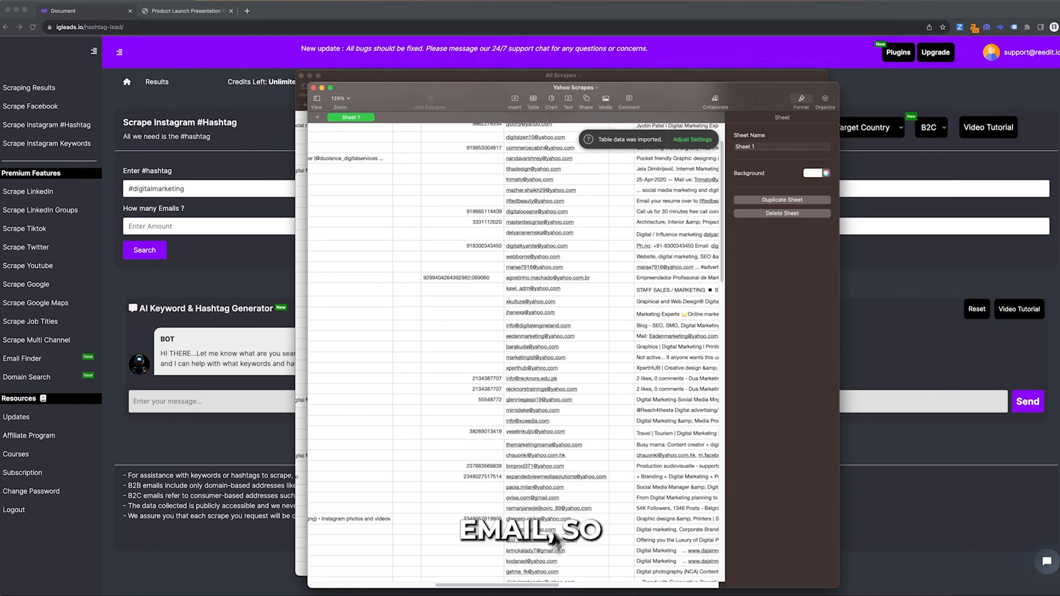
scroll("left", 3)
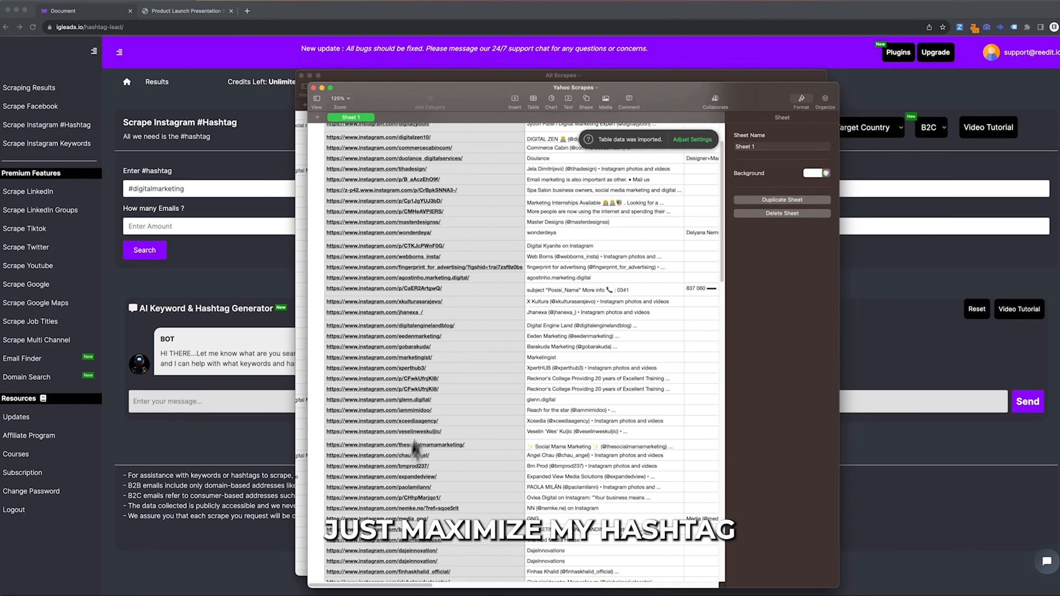
scroll("down", 3)
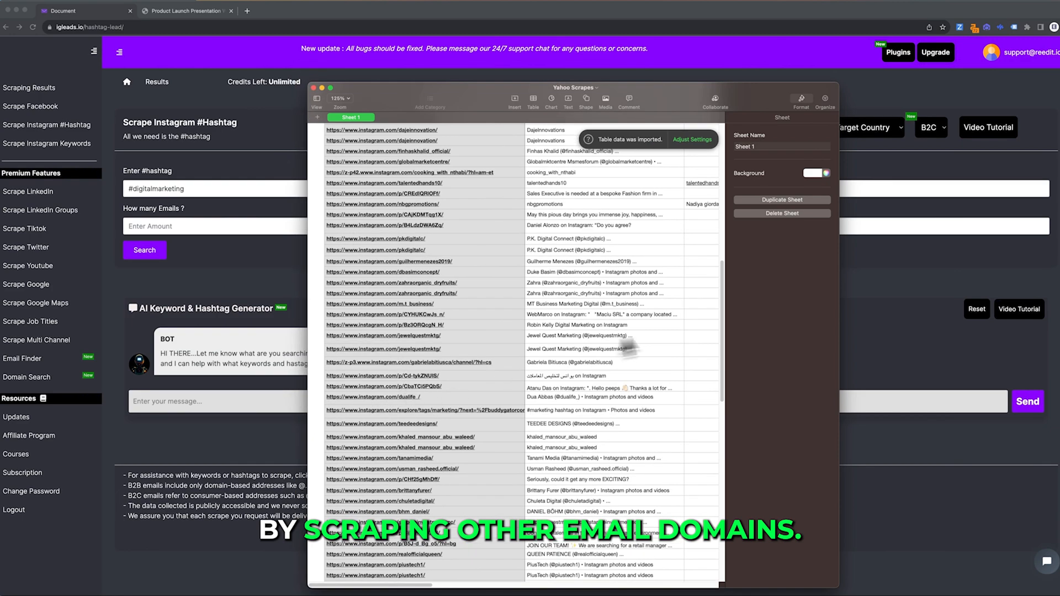
scroll("down", 3)
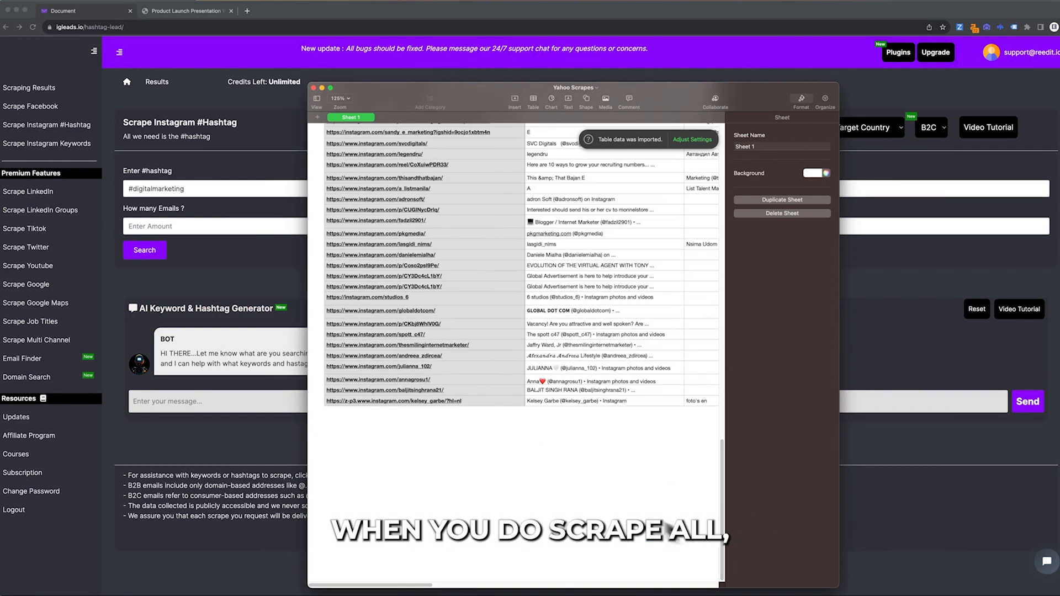
mouse_move(578, 493)
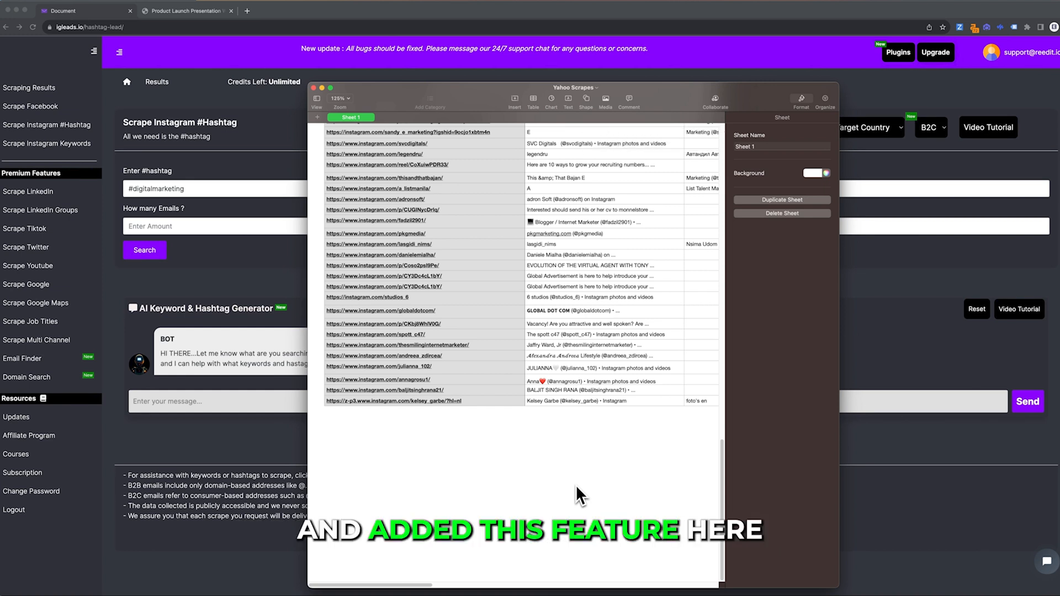
mouse_move(594, 376)
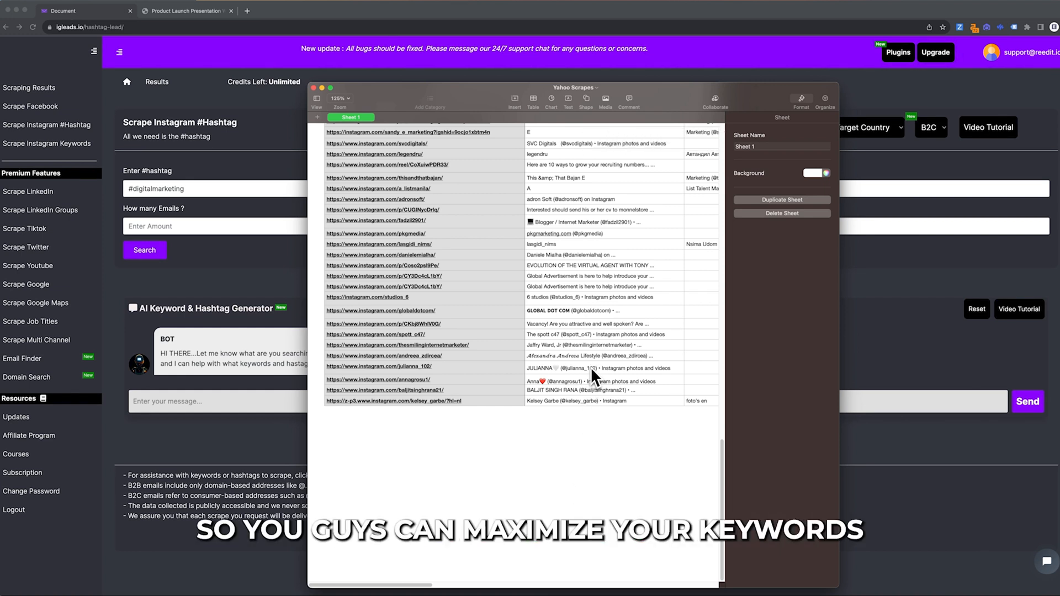
mouse_move(449, 474)
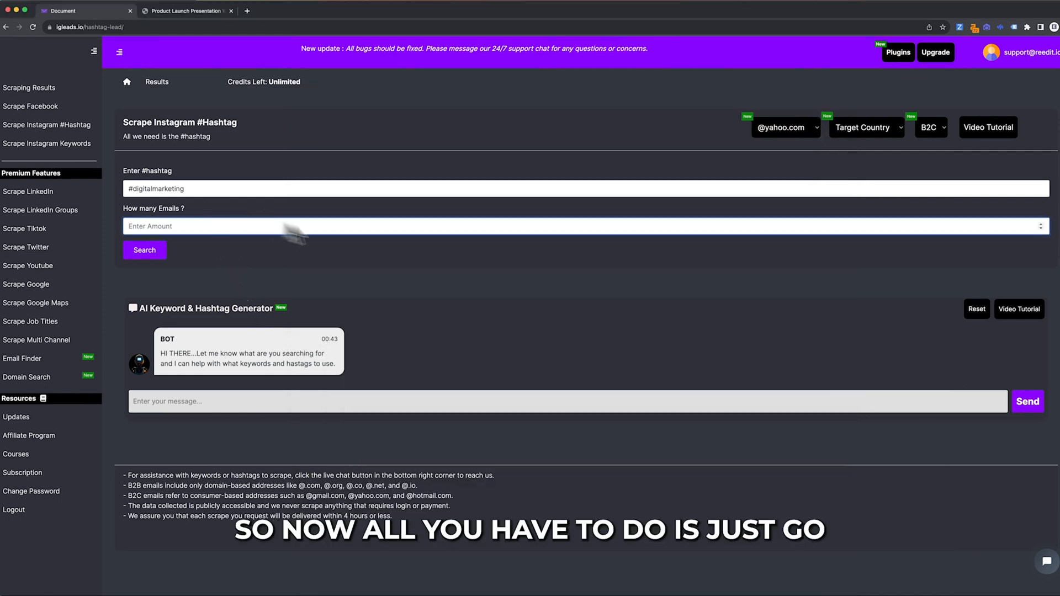
left_click(784, 127)
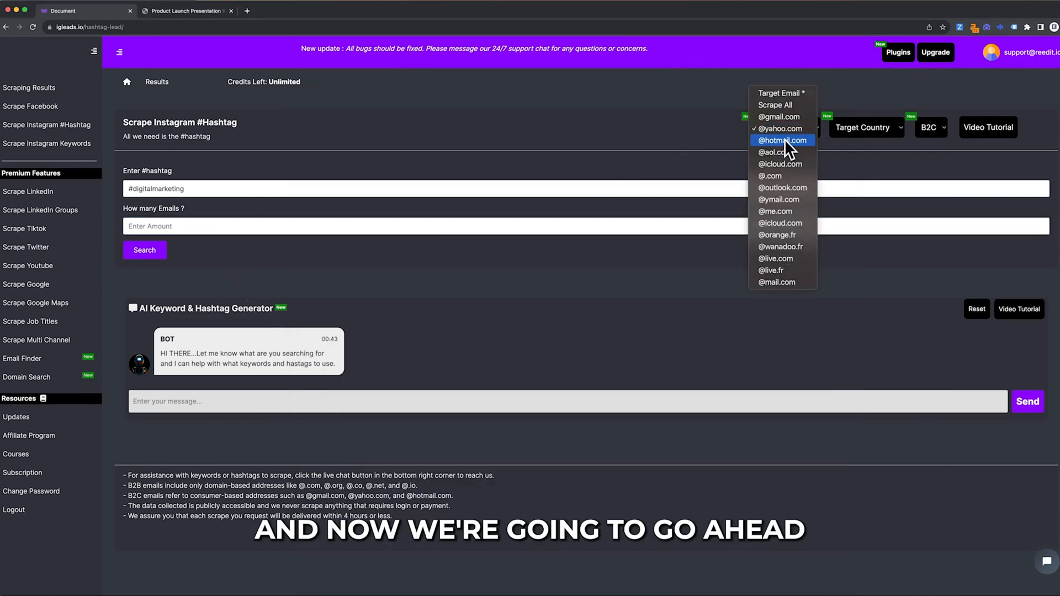
left_click(782, 140)
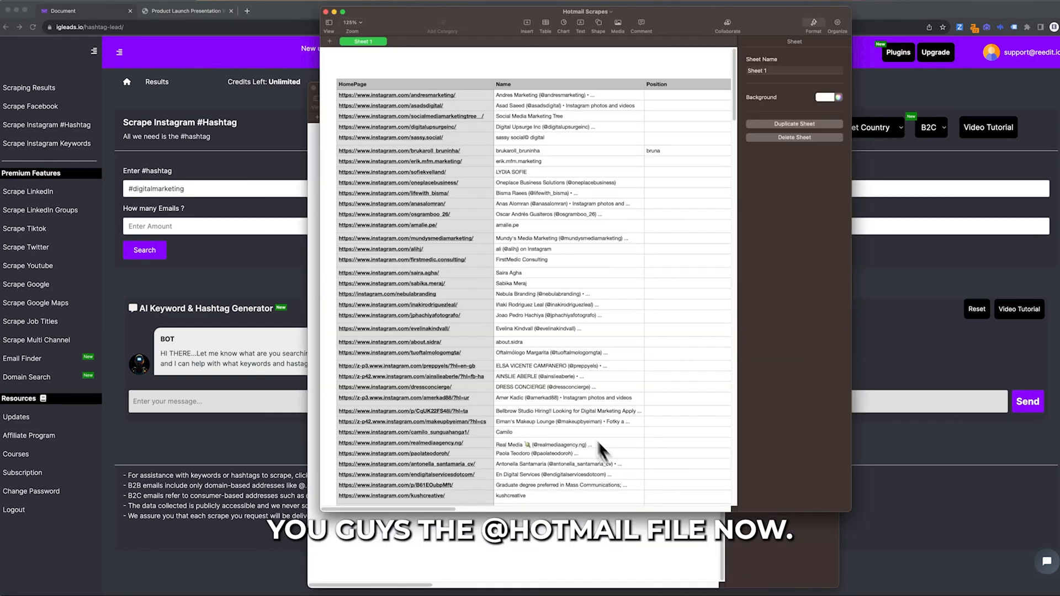
scroll("down", 3)
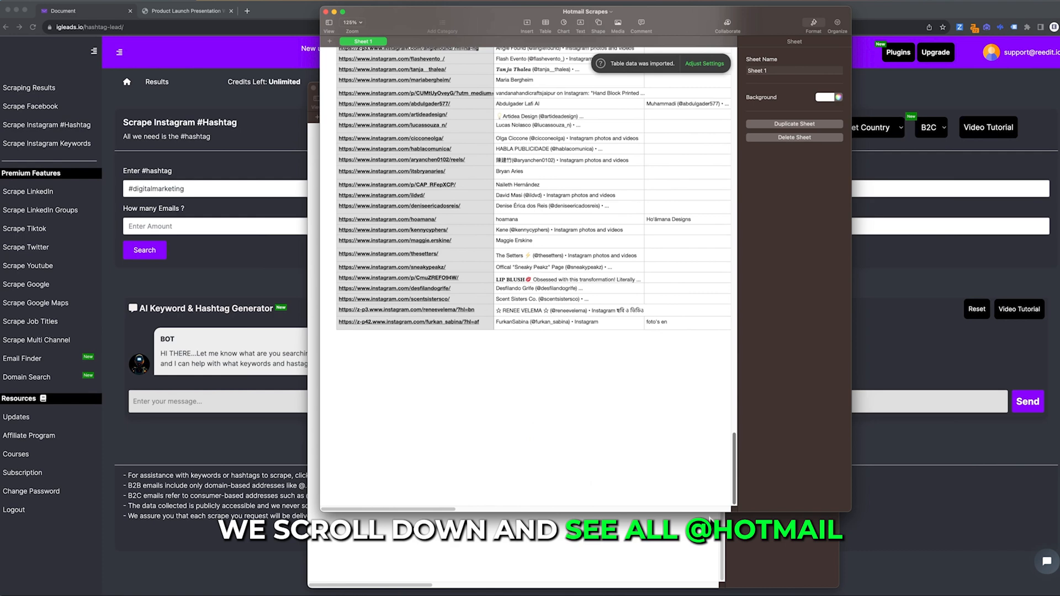
scroll("right", 3)
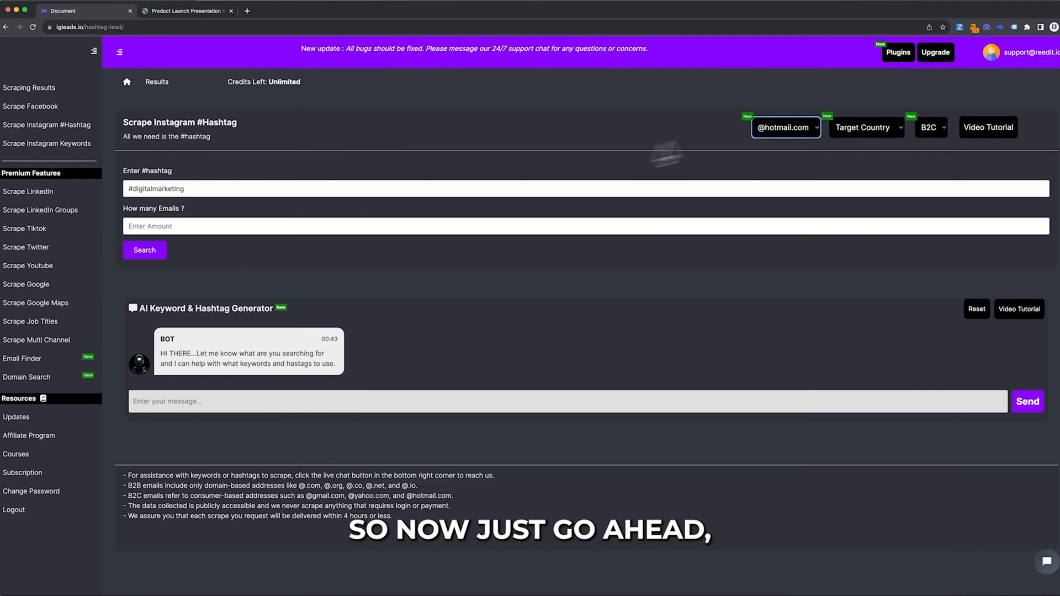
mouse_move(627, 162)
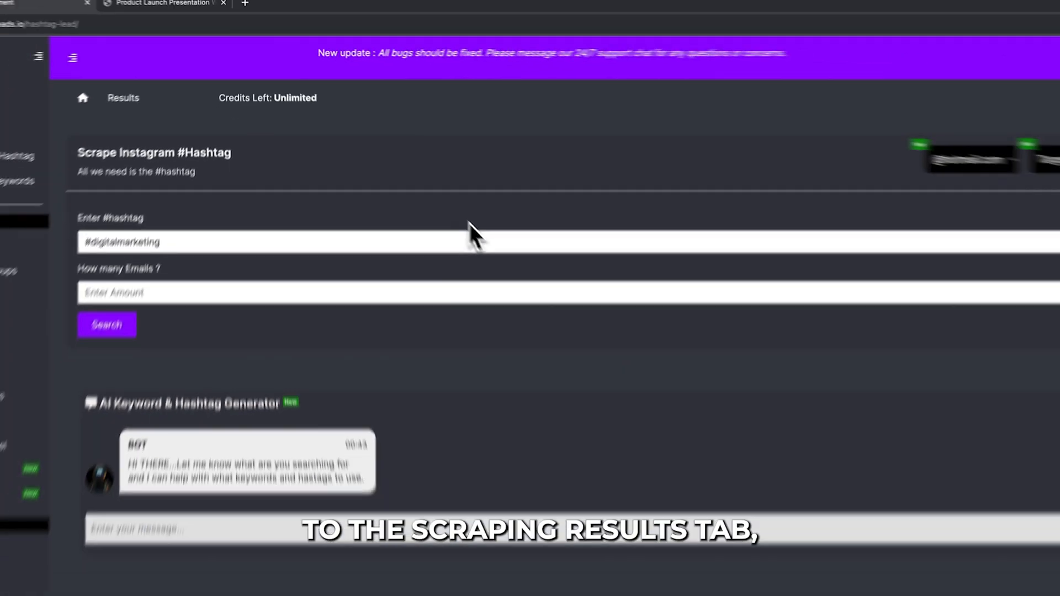
From Scraping Results, launch the Merge CSV Files online tool
left_click(29, 89)
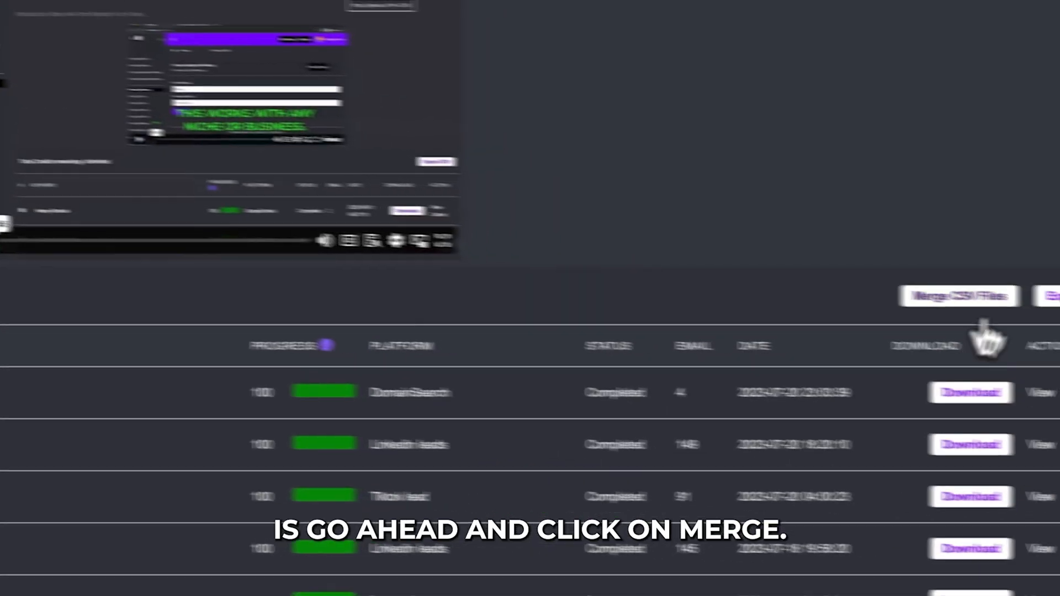
left_click(958, 296)
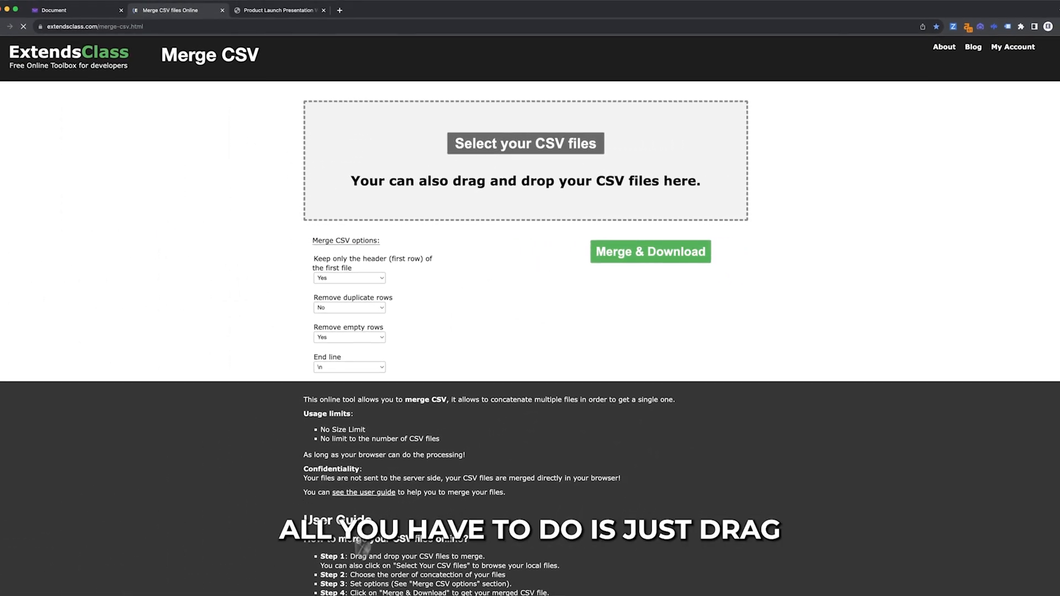
Add the seven domain scrape CSVs, merge and download them, and save the merged file
left_click(526, 144)
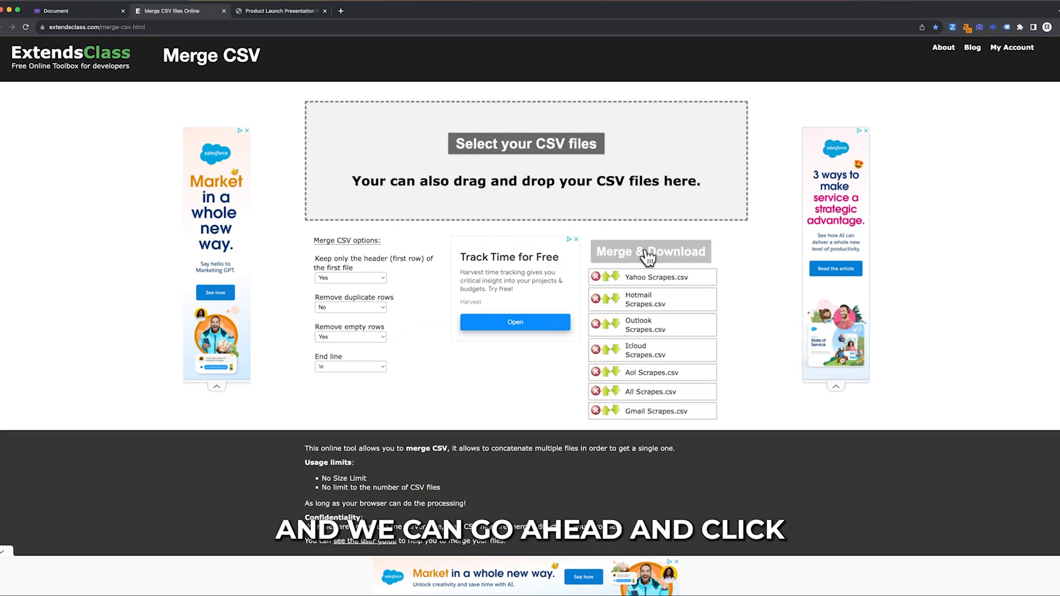
left_click(649, 252)
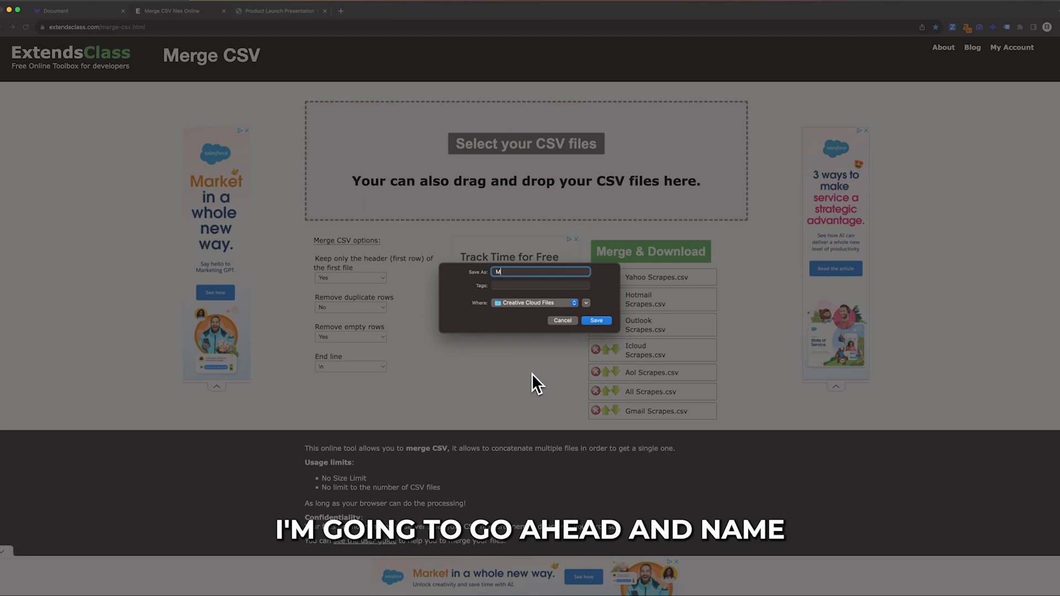
left_click(595, 320)
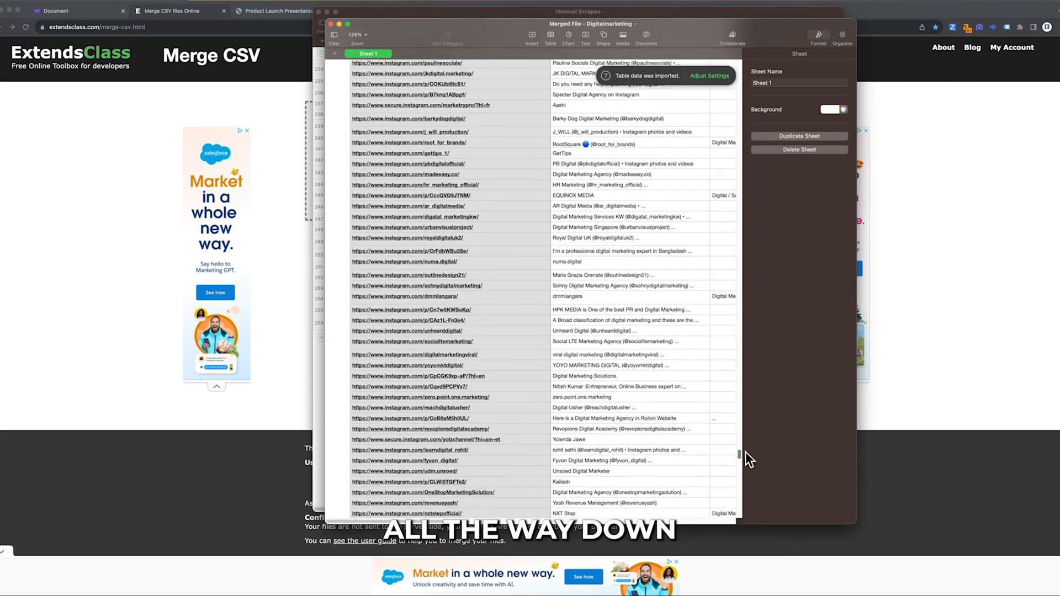
Scroll through the merged Digitalmarketing sheet, then return to the presentation slide with the email totals
scroll("down", 3)
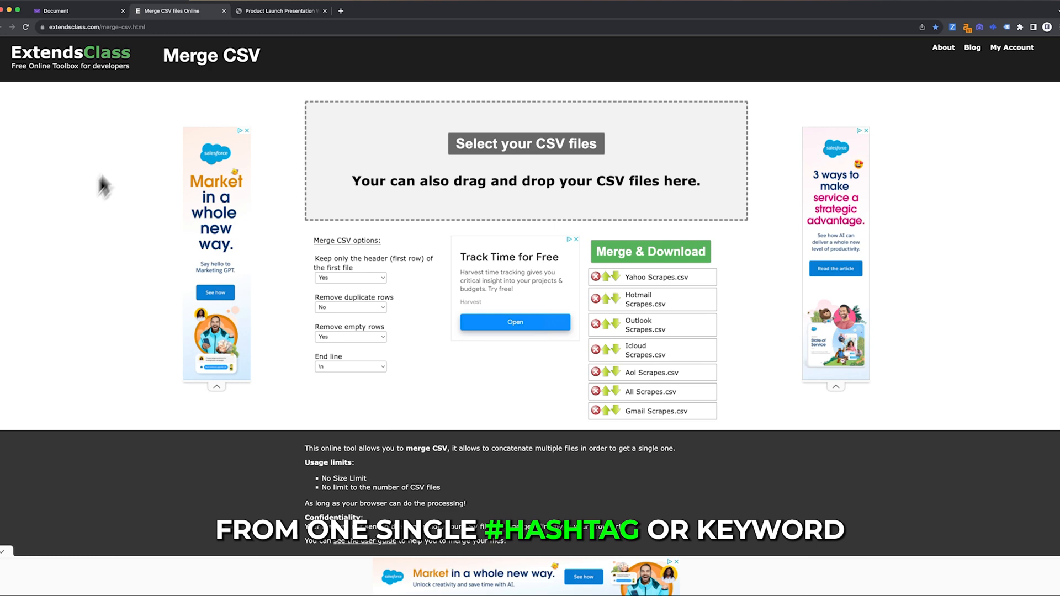
left_click(280, 11)
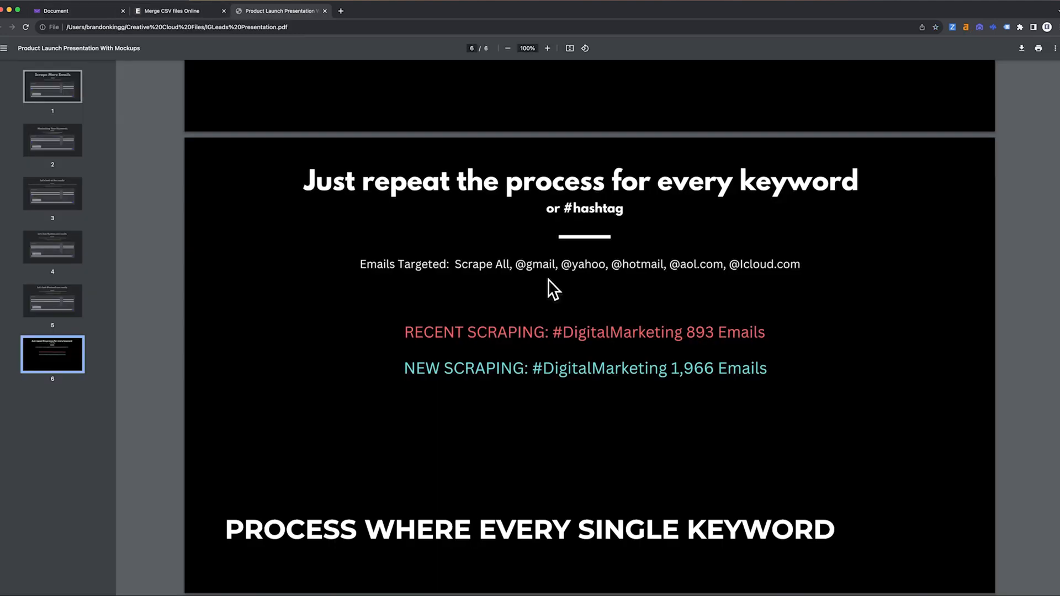